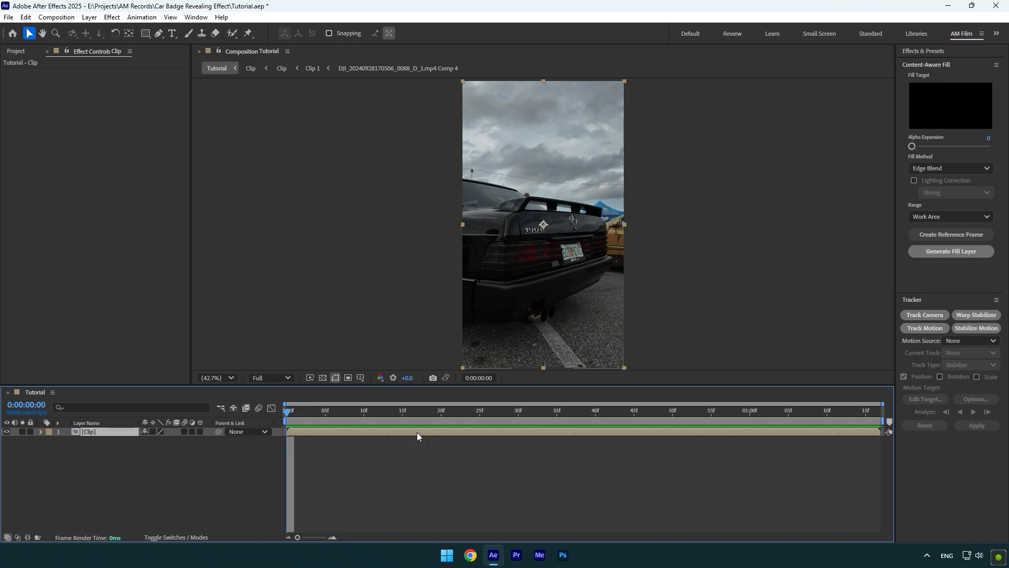
# Step: Rename the clip layer to Original and duplicate it for the Clean layer
pyautogui.doubleClick(89, 431)
pyautogui.write('Original')
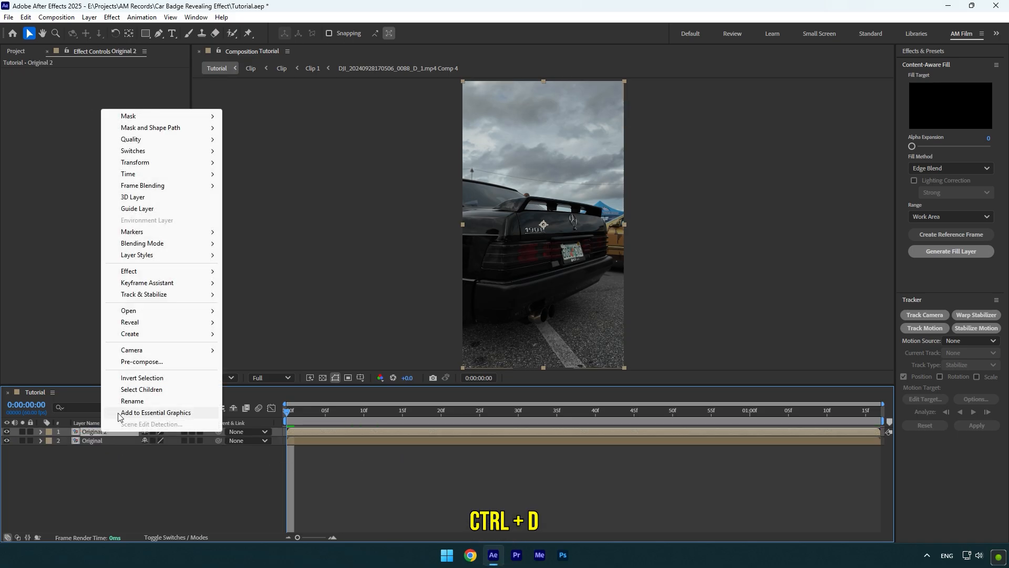
pyautogui.press('ctrl+d')
pyautogui.write('Clean')
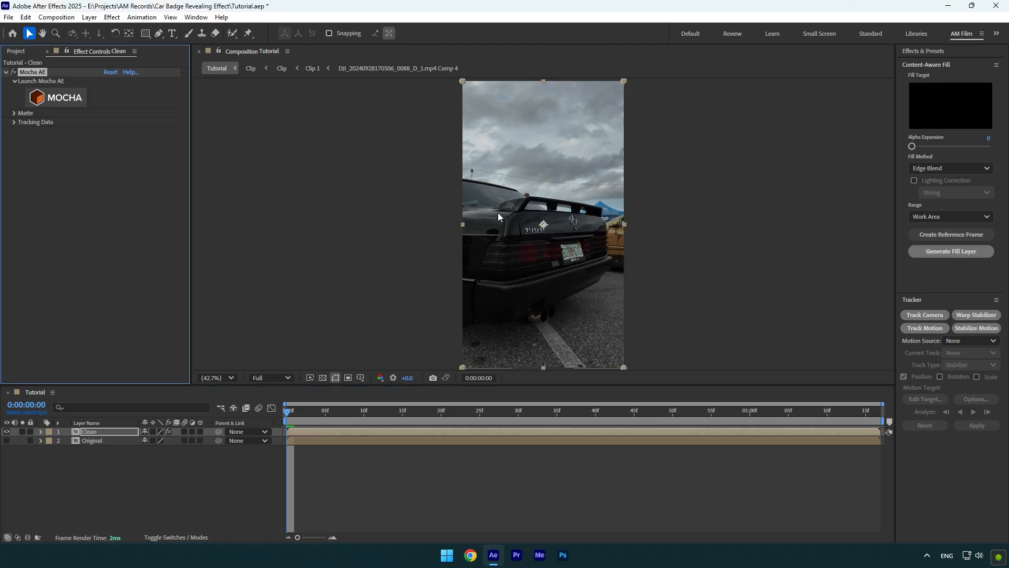
# Step: Track the 190E badge shape in the Mocha AE workspace
pyautogui.click(41, 80)
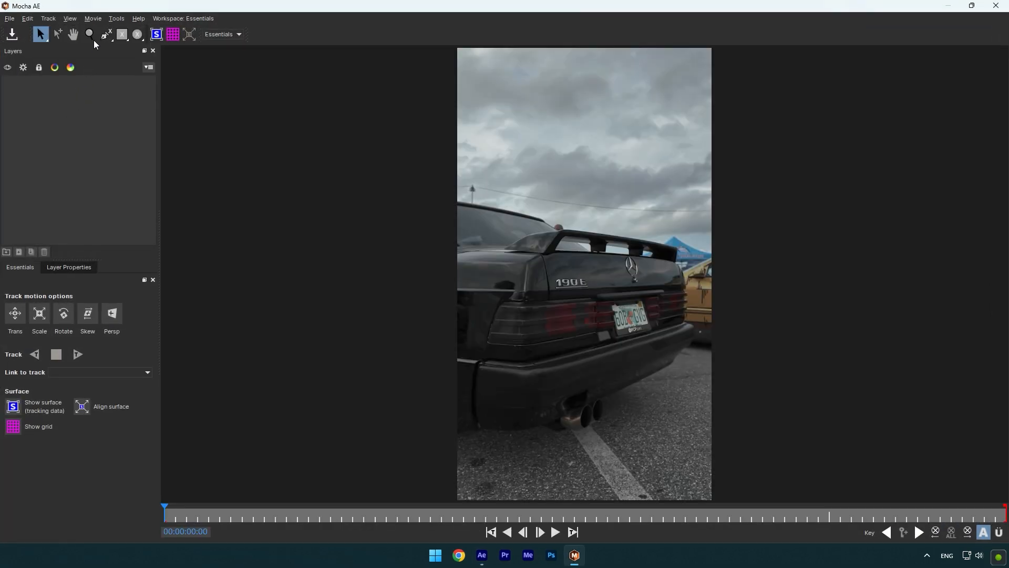
pyautogui.click(104, 34)
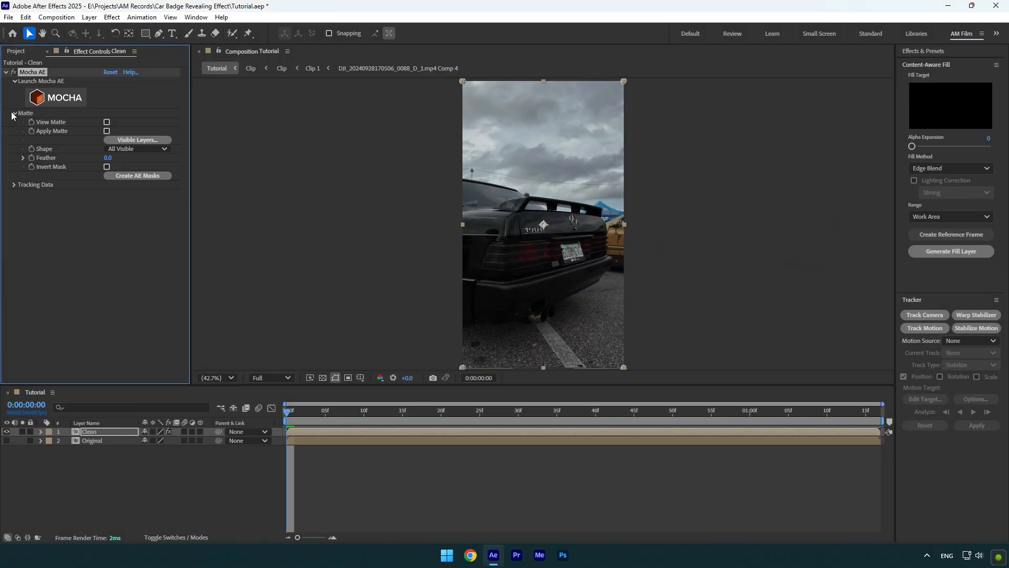
# Step: Turn the tracked shape into a layer mask set to Subtract so it cuts out the badge
pyautogui.click(137, 175)
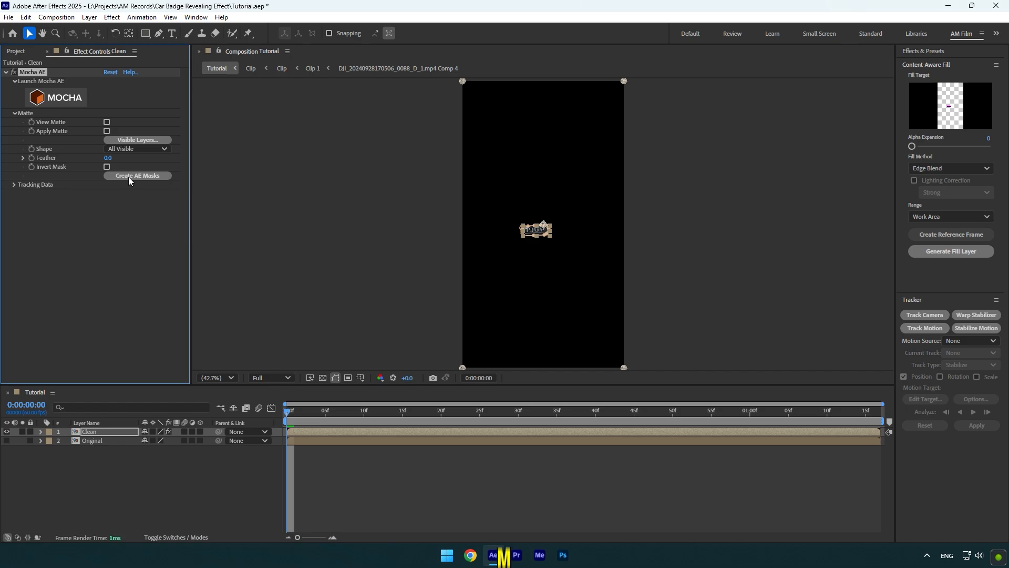
pyautogui.click(155, 440)
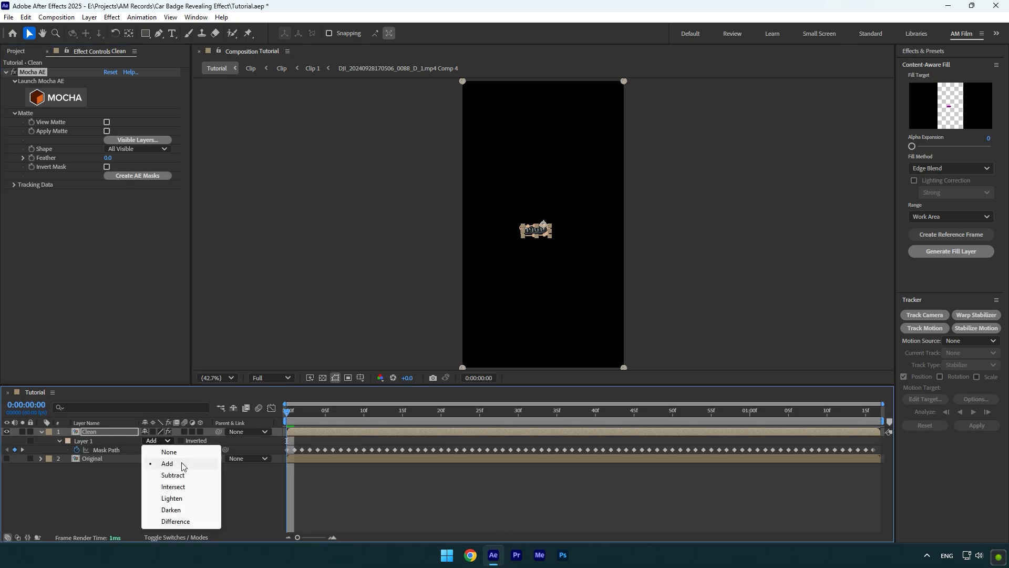
pyautogui.click(172, 475)
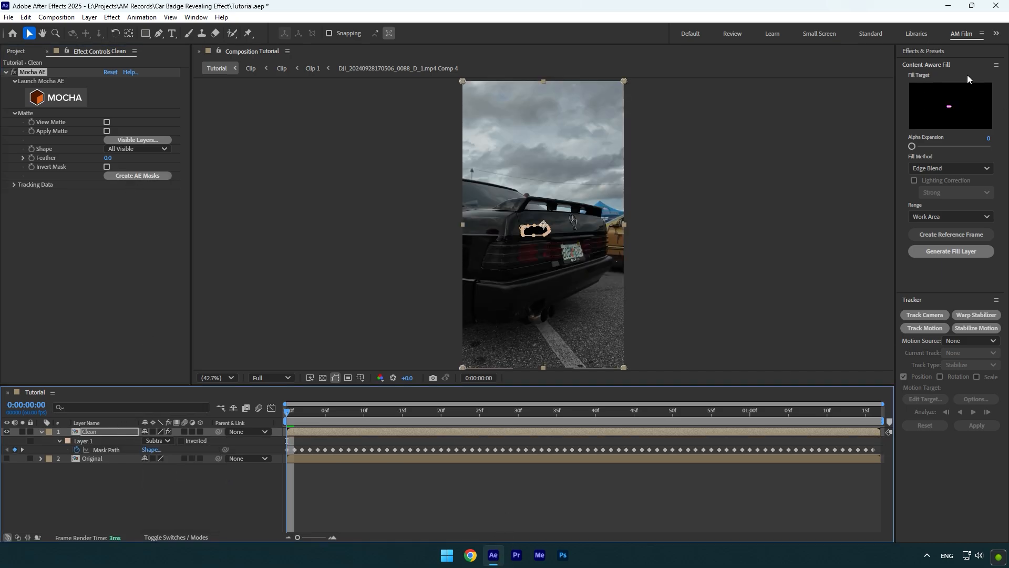
# Step: Create a Content-Aware Fill reference frame, paint out the badge in Photoshop and save it
pyautogui.click(951, 234)
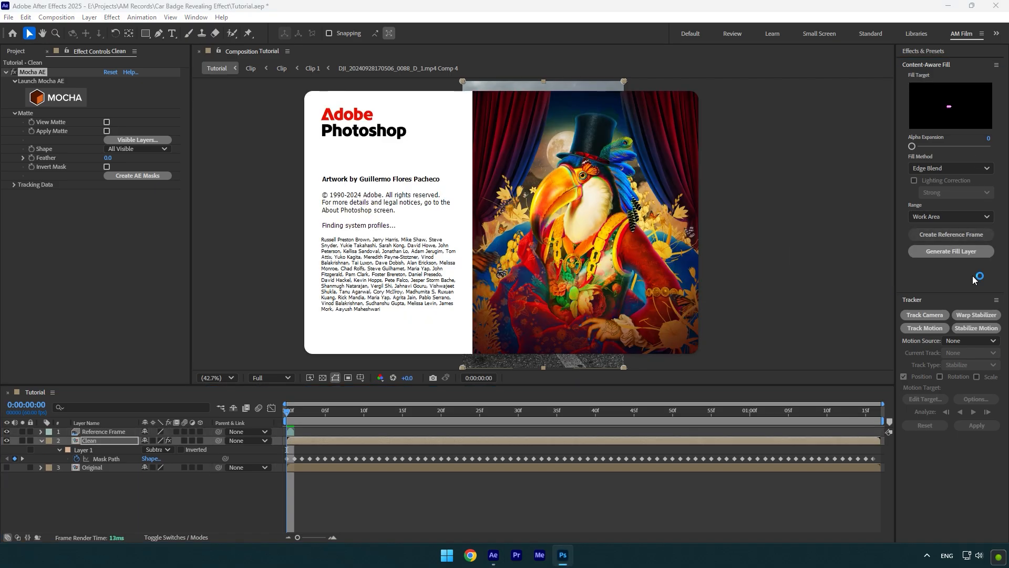
pyautogui.click(561, 555)
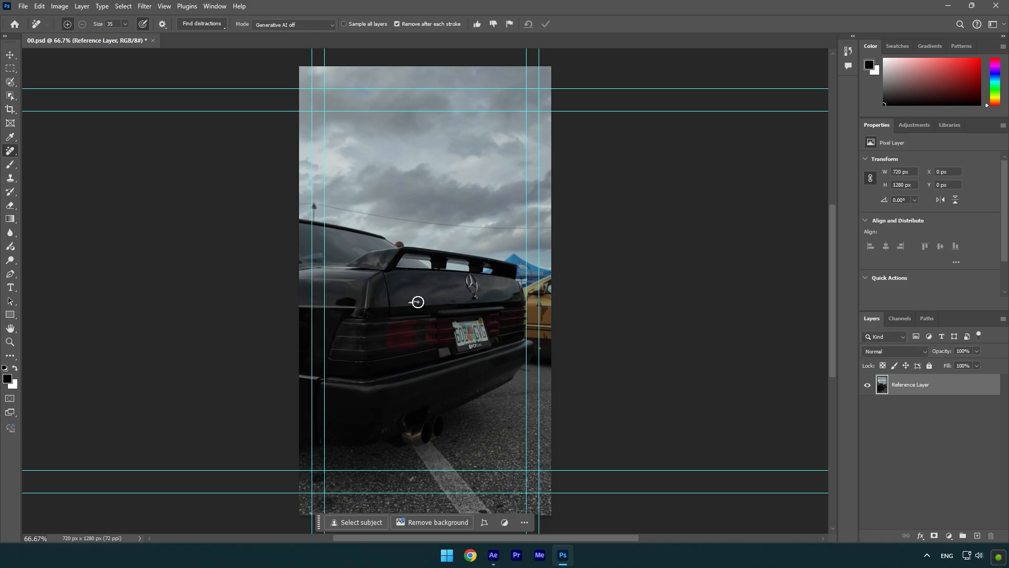
pyautogui.moveTo(422, 294)
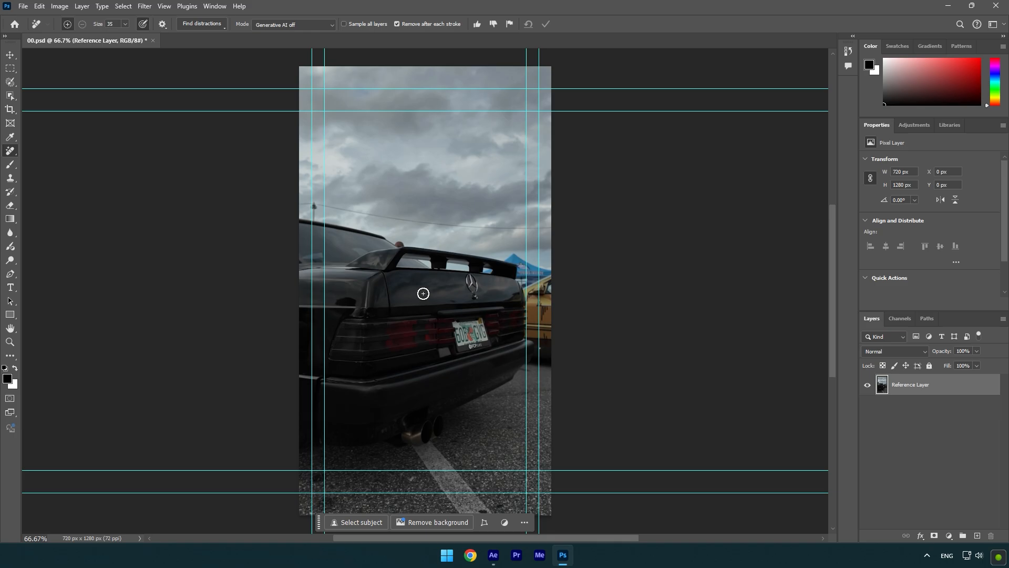
pyautogui.click(23, 6)
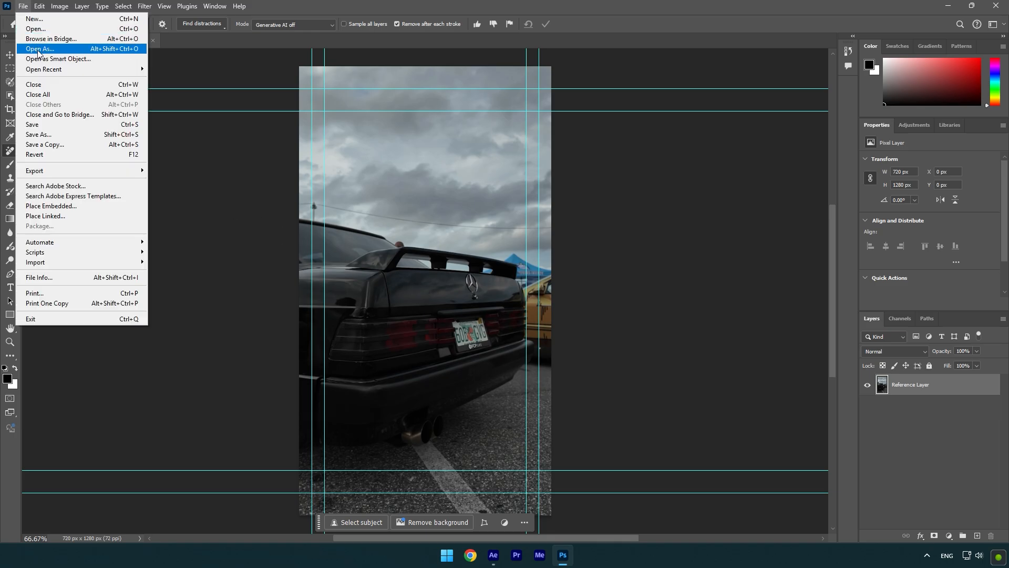
pyautogui.click(493, 558)
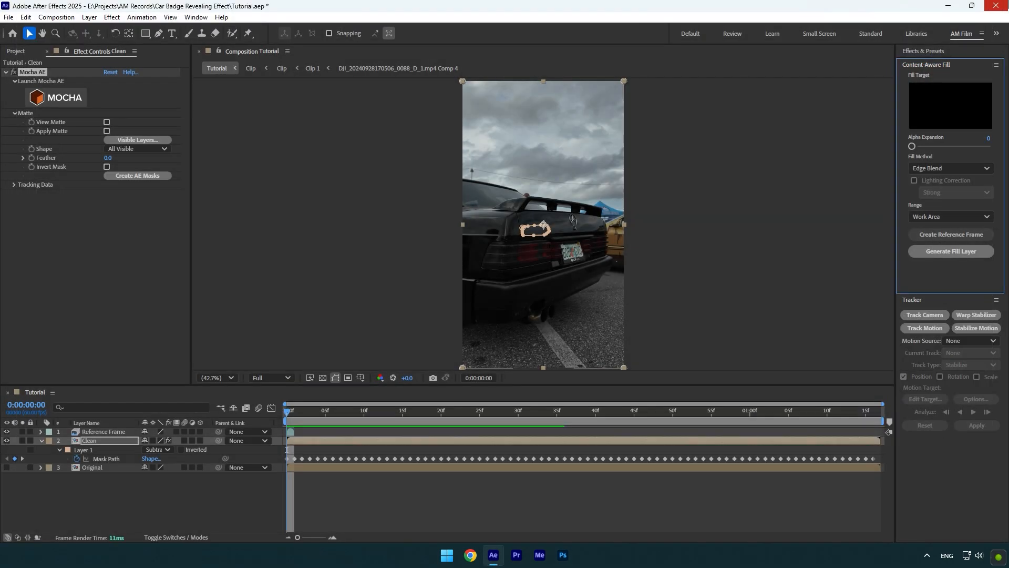
# Step: Generate the fill layer using the Object fill method with lighting correction enabled
pyautogui.click(949, 168)
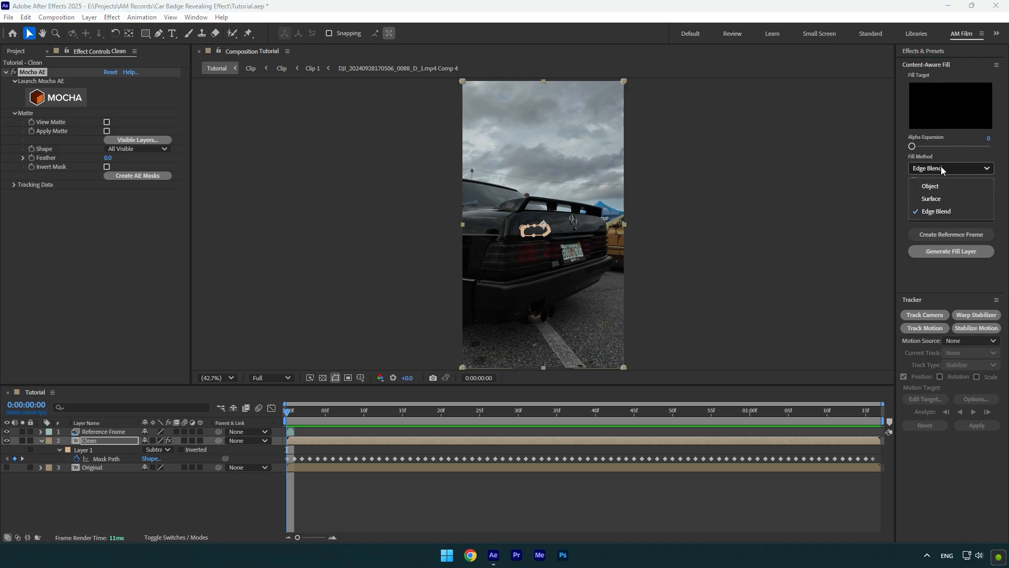
pyautogui.click(929, 186)
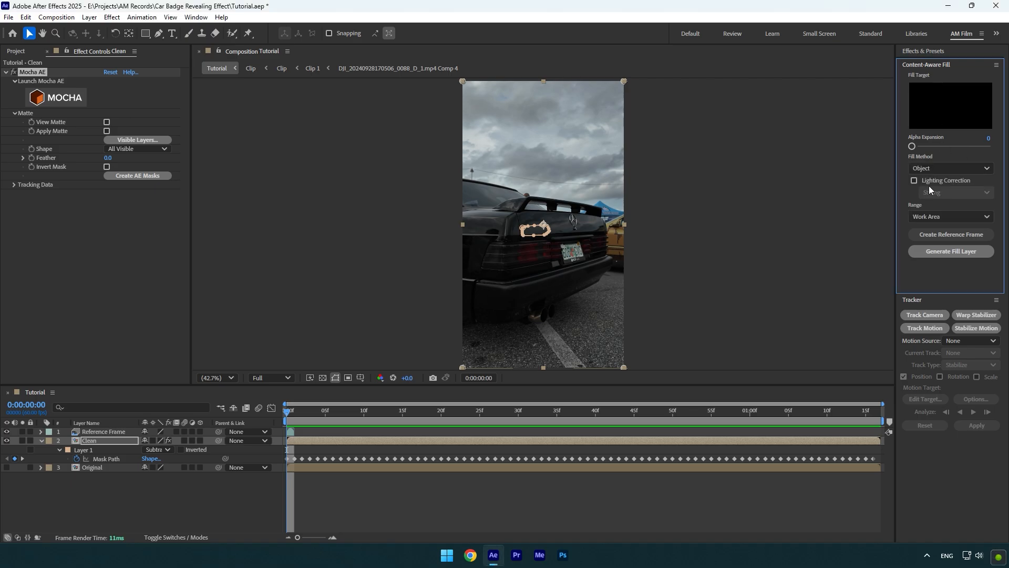
pyautogui.click(913, 180)
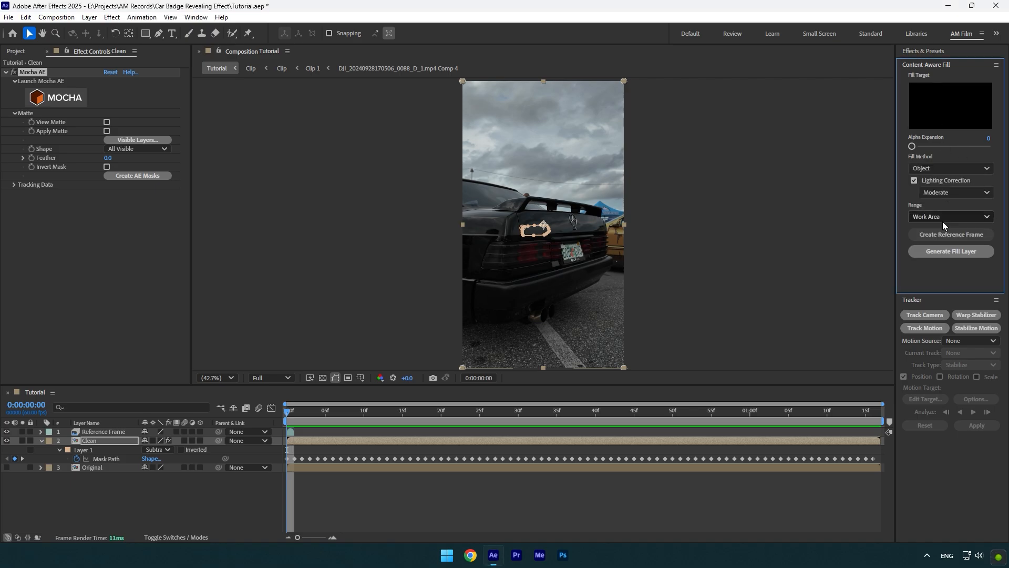
pyautogui.click(951, 251)
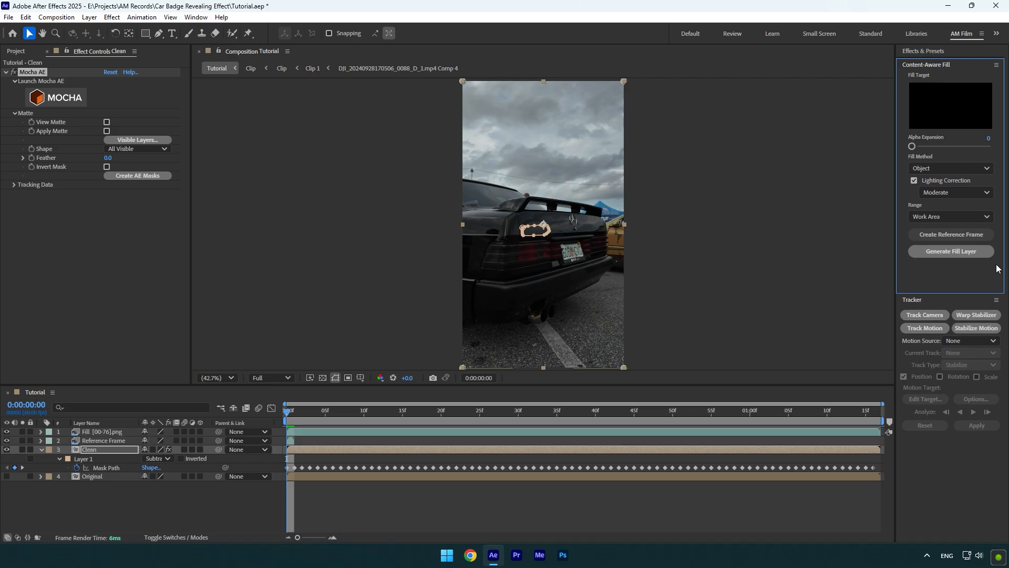
pyautogui.click(949, 251)
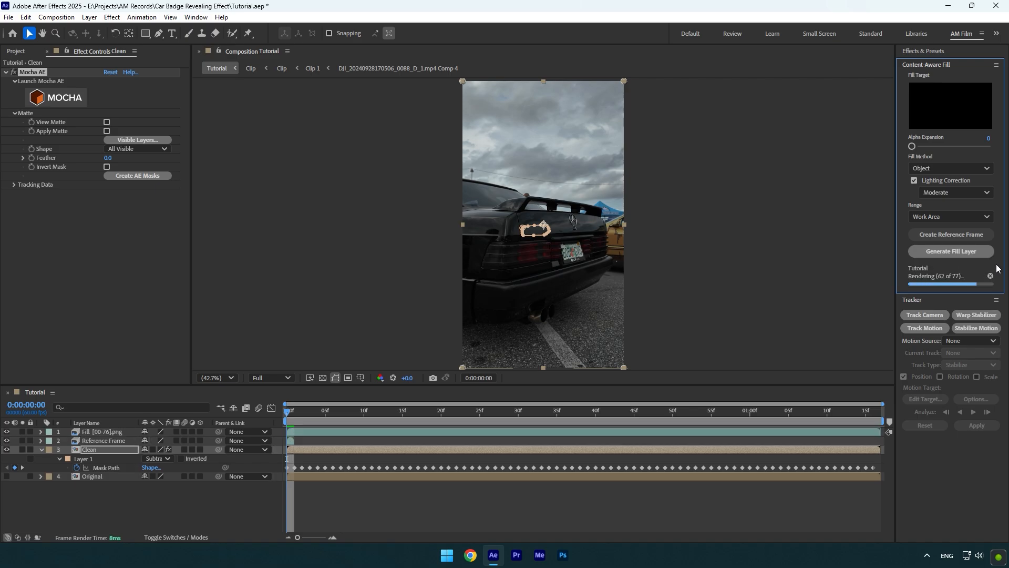
pyautogui.click(594, 410)
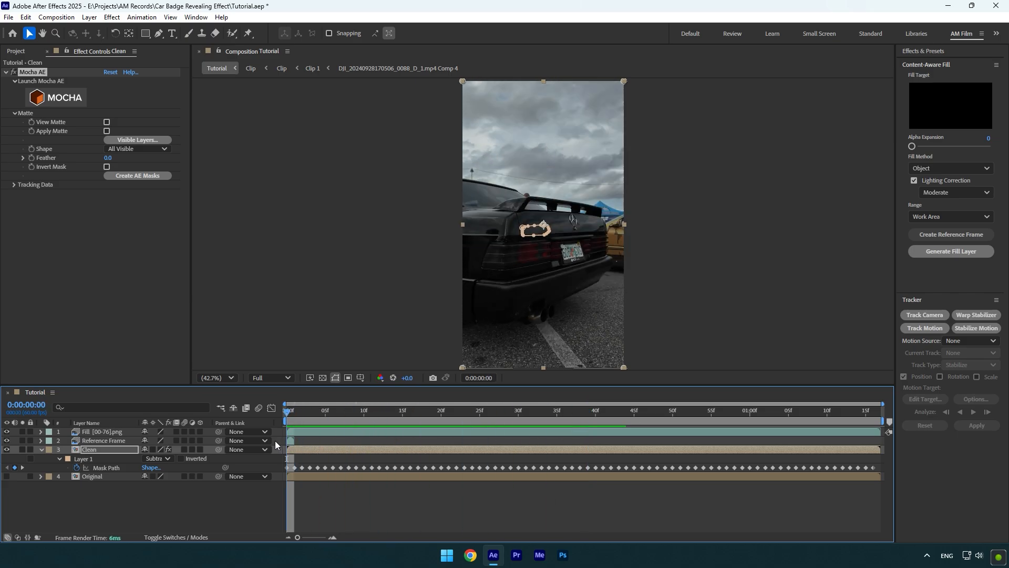
# Step: Duplicate Original as Logo Reveal and keyframe its -90° linear wipe completion to reveal the badge
pyautogui.press('ctrl+d')
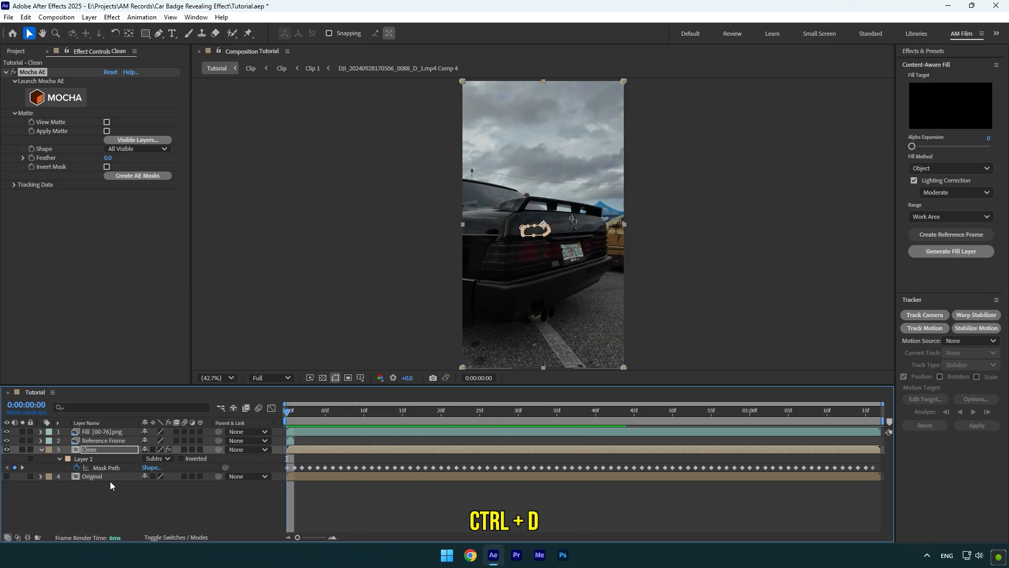
pyautogui.press('ctrl+d')
pyautogui.write('Logo Reveal')
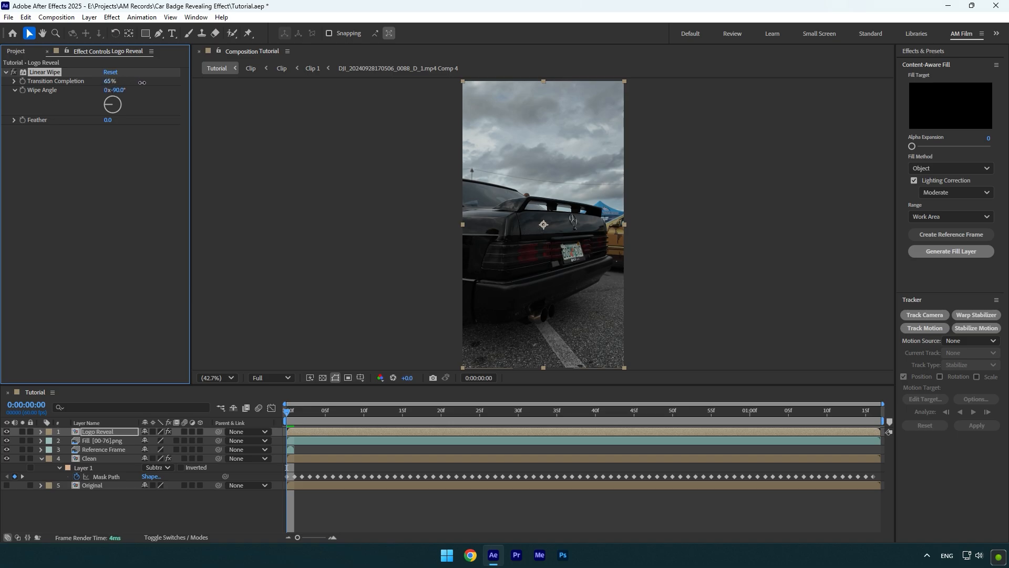
pyautogui.moveTo(109, 80); pyautogui.dragTo(115, 80)
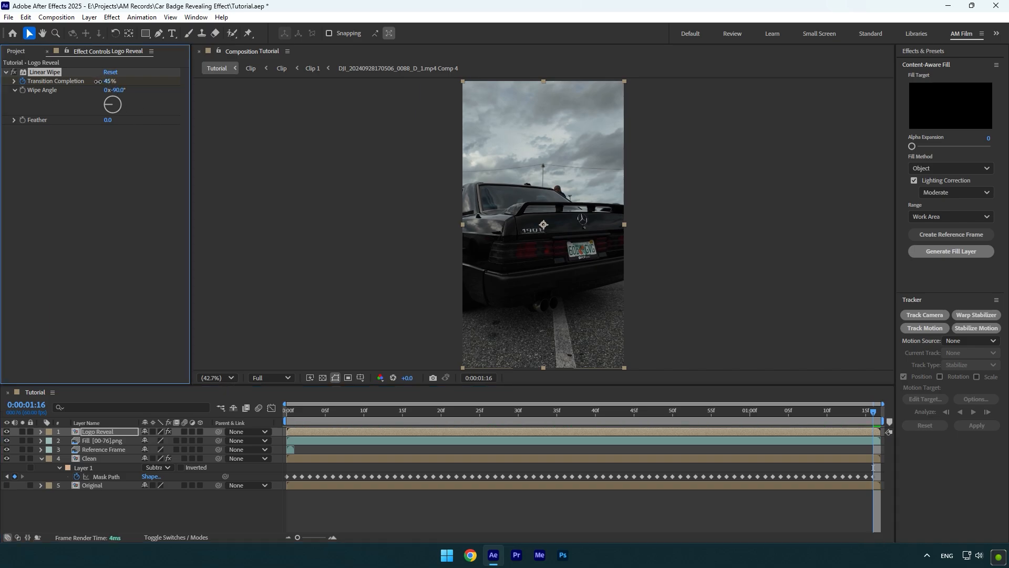
pyautogui.click(285, 410)
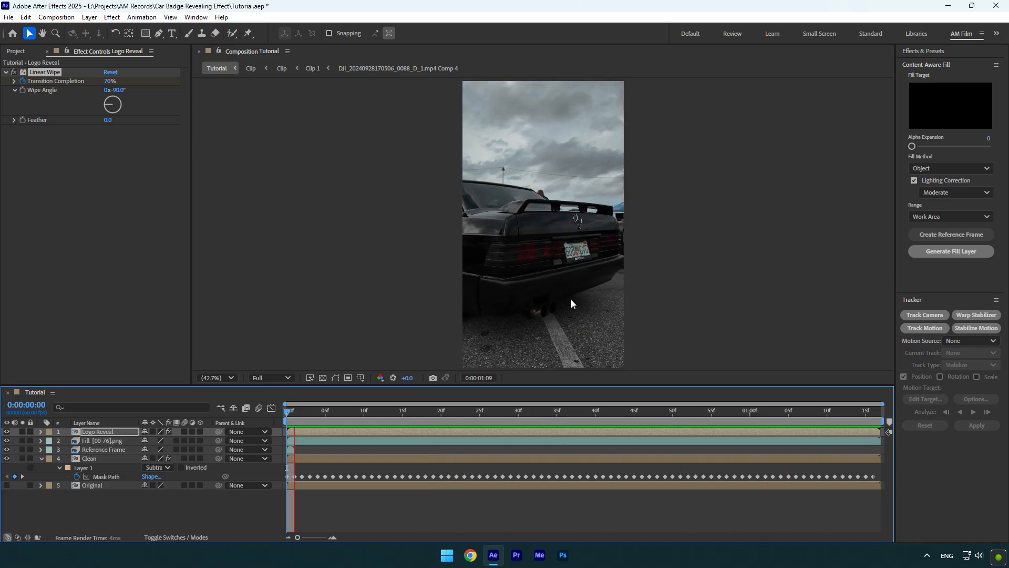
pyautogui.click(819, 410)
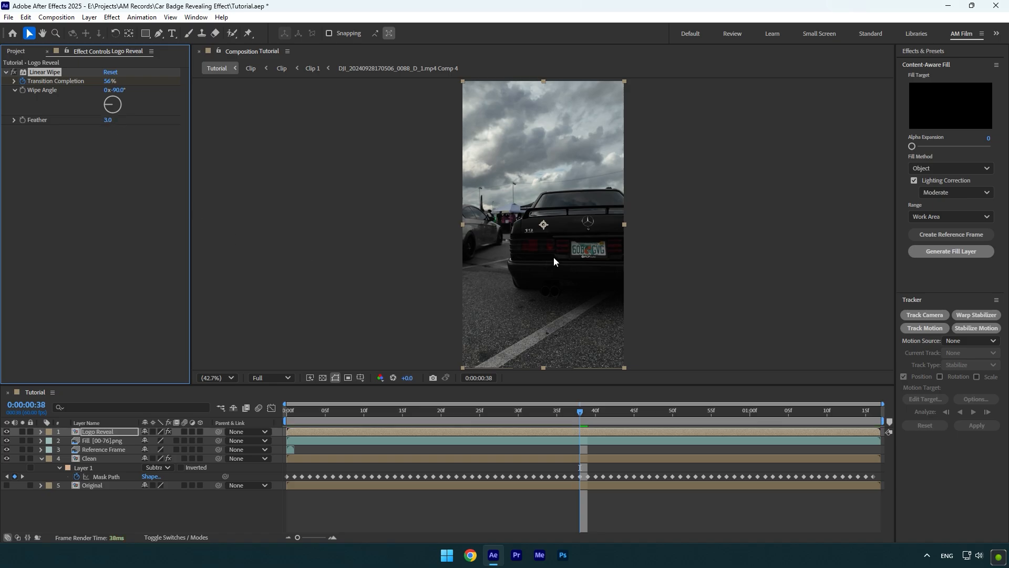
# Step: Add Crate's Godrays in zoom mode with length 2000 and exposure 5, checking the rays later in the clip
pyautogui.write('god')
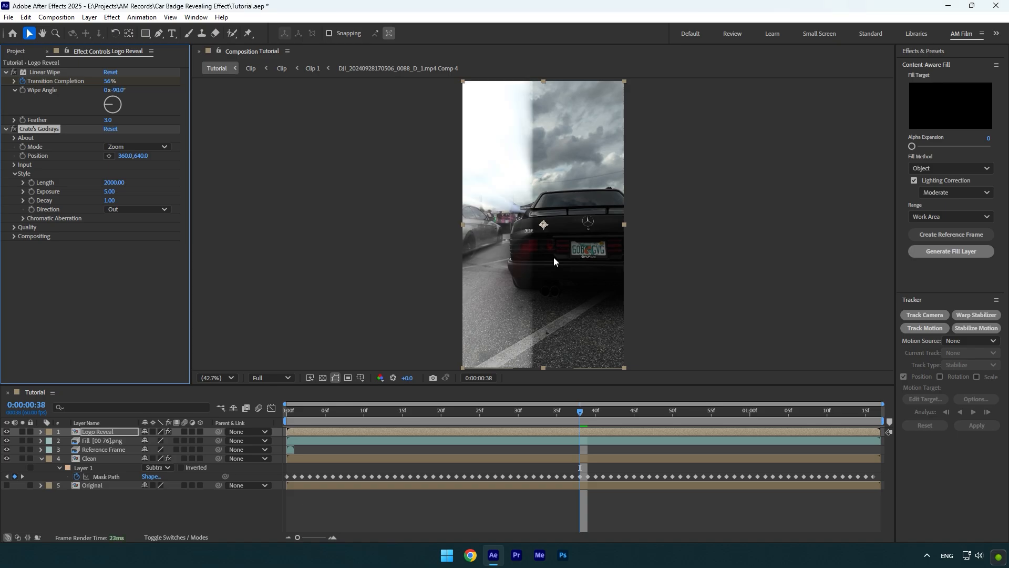
pyautogui.click(503, 409)
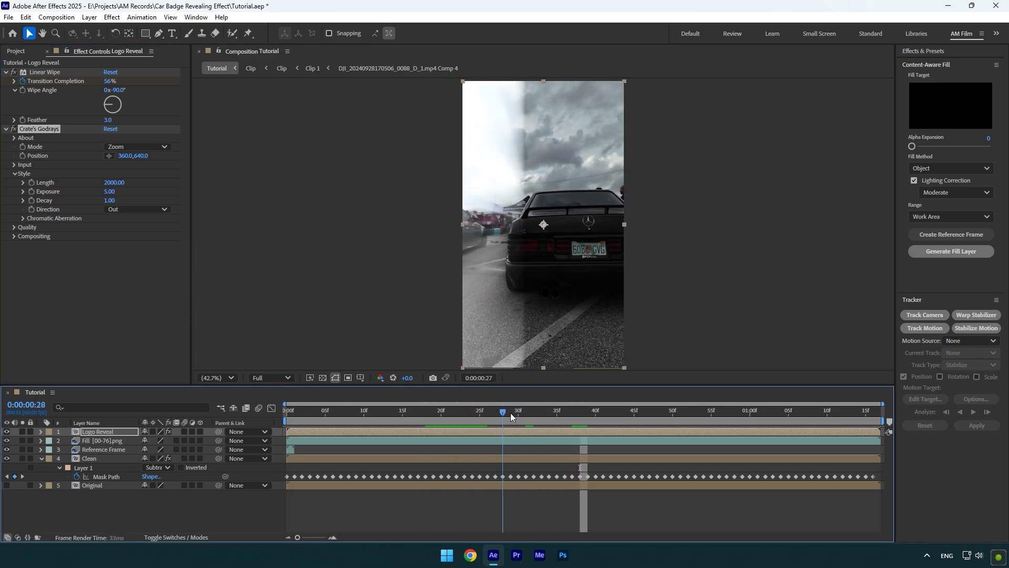
pyautogui.moveTo(503, 410); pyautogui.dragTo(810, 410)
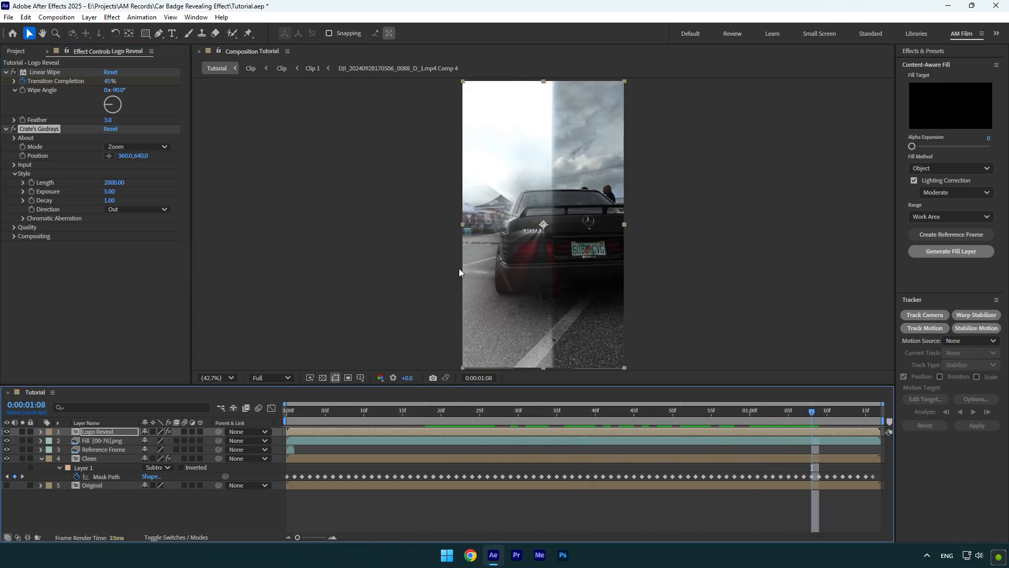
pyautogui.moveTo(534, 229)
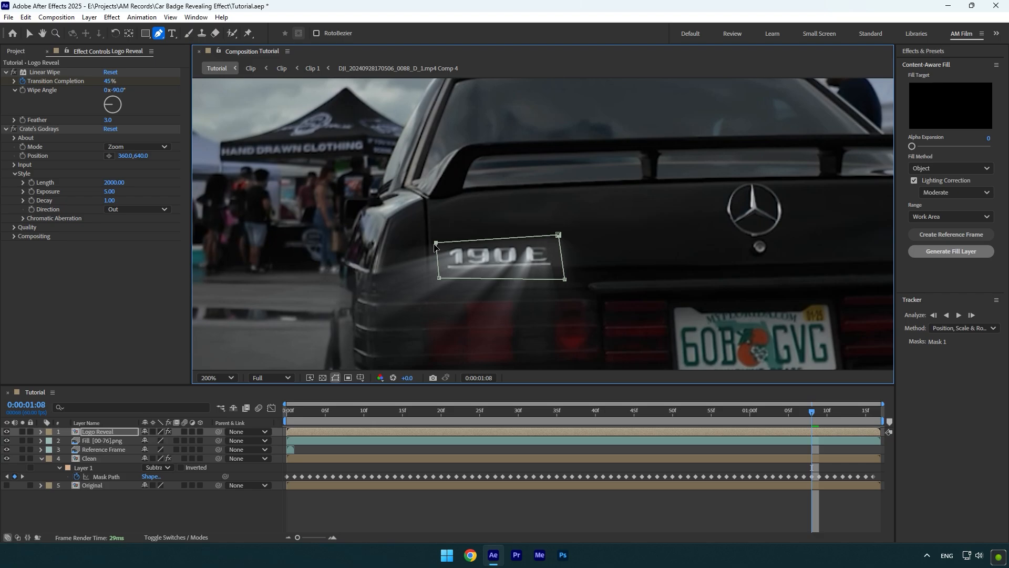
# Step: Draw a closed four-point pen mask around the 190E badge on Logo Reveal
pyautogui.click(563, 410)
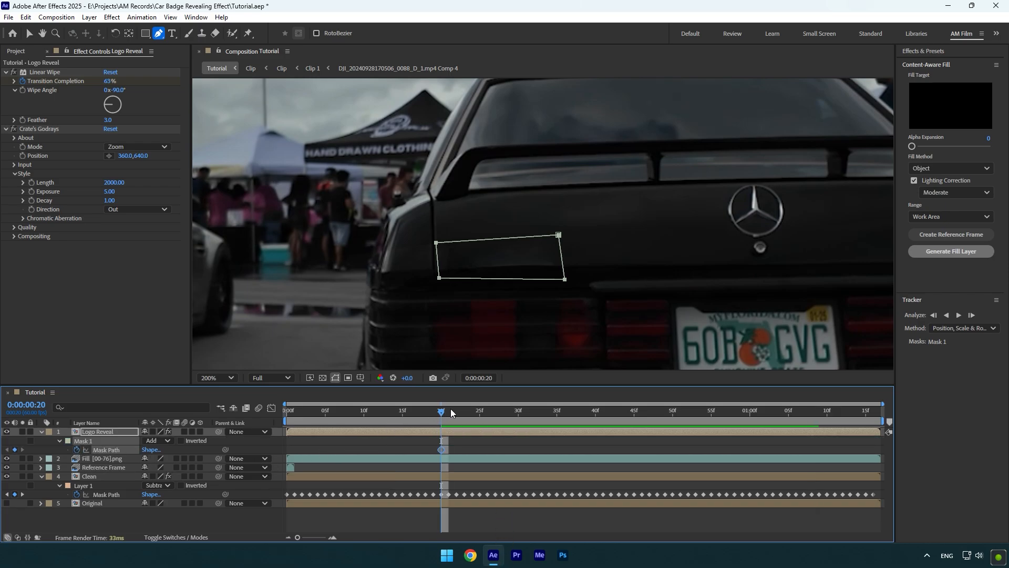
# Step: Add mask path keyframes at later frames so the outline stays on the moving badge
pyautogui.click(842, 410)
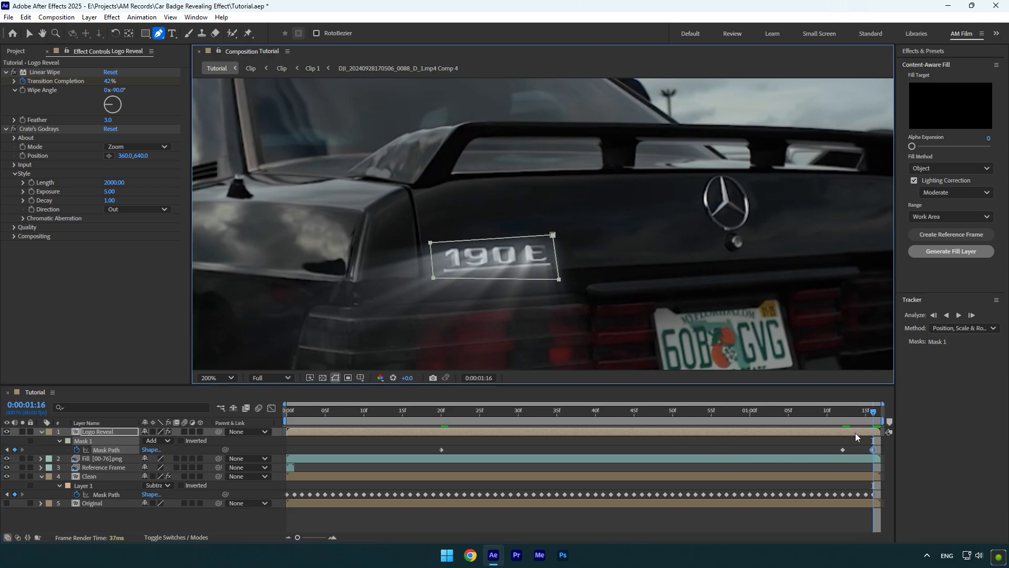
pyautogui.click(788, 413)
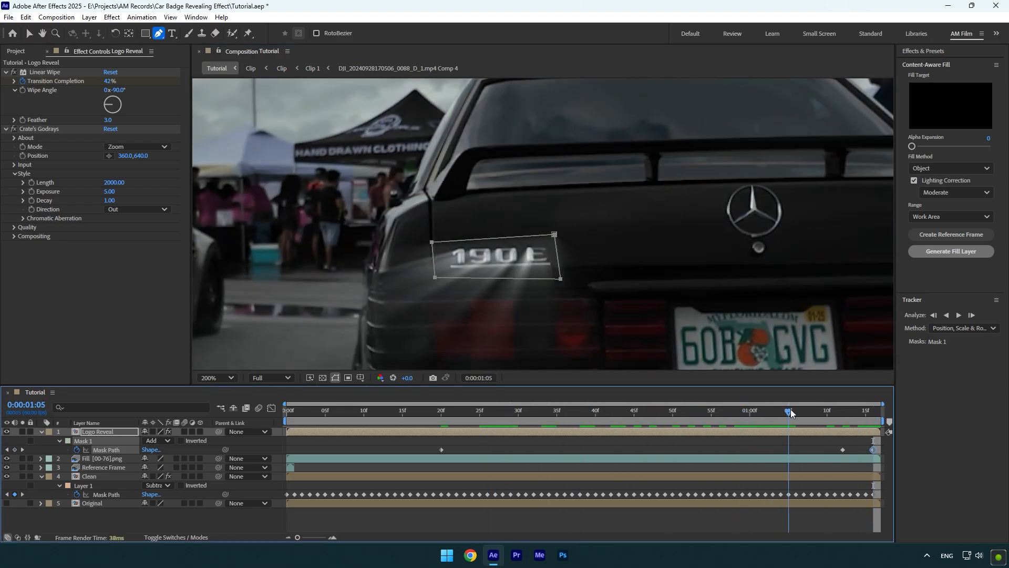